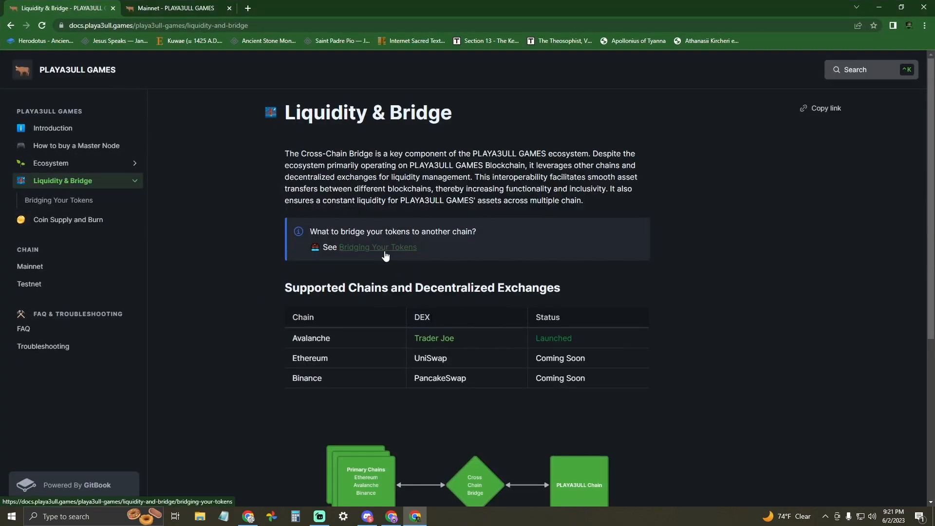
pyautogui.moveTo(383, 251)
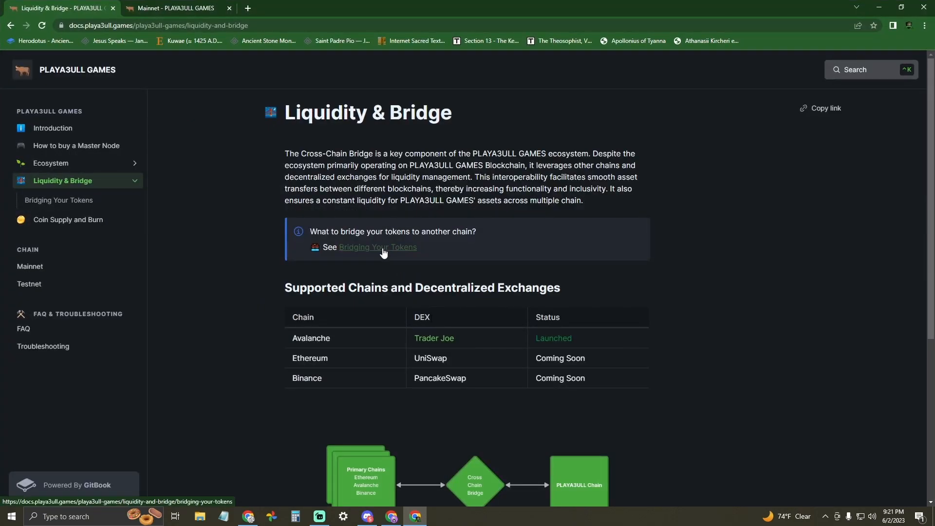
# Step: Open the 'Bridging Your Tokens' guide from the Liquidity & Bridge info callout
pyautogui.click(378, 247)
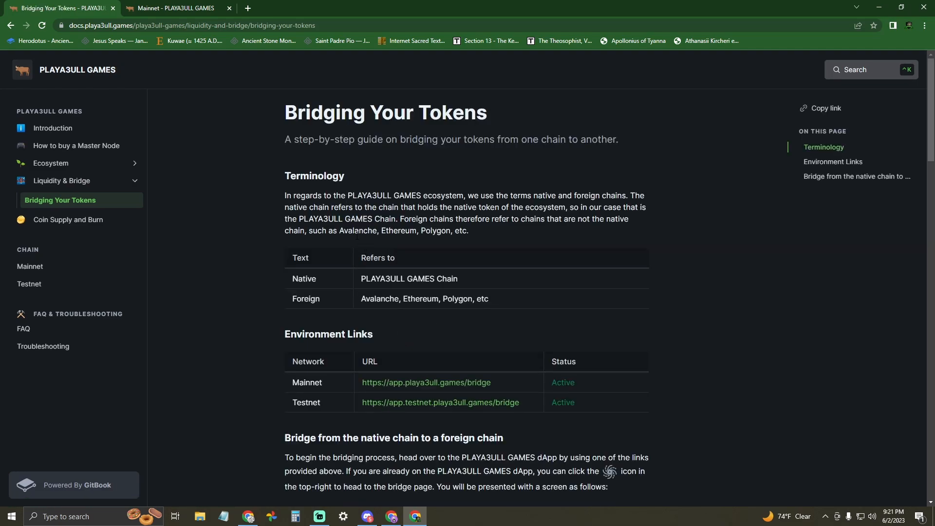
# Step: Scroll past Environment Links down to the bridge UI instructions
pyautogui.scroll(-3)
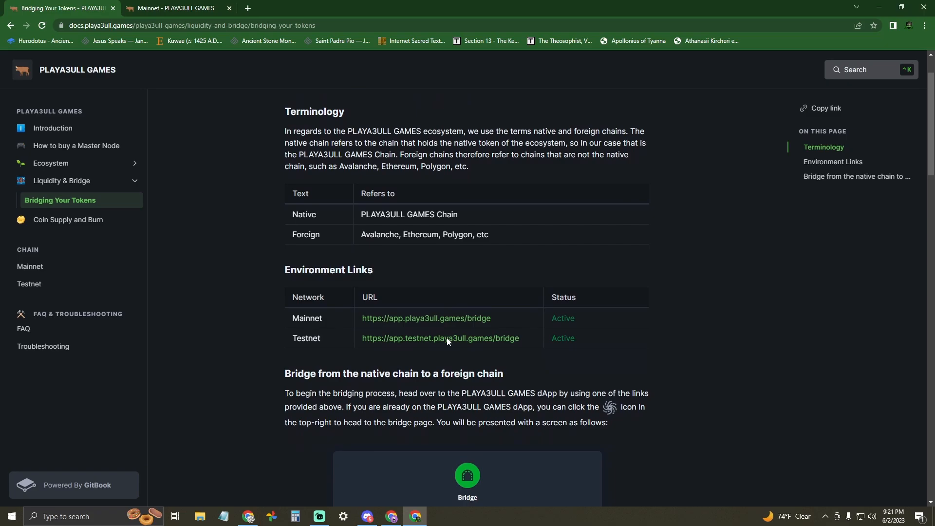
pyautogui.scroll(-3)
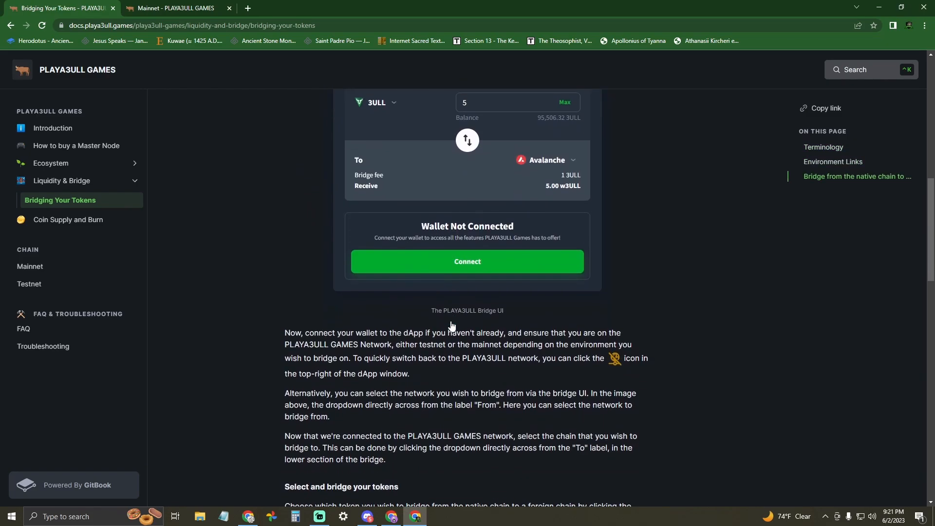
pyautogui.scroll(-3)
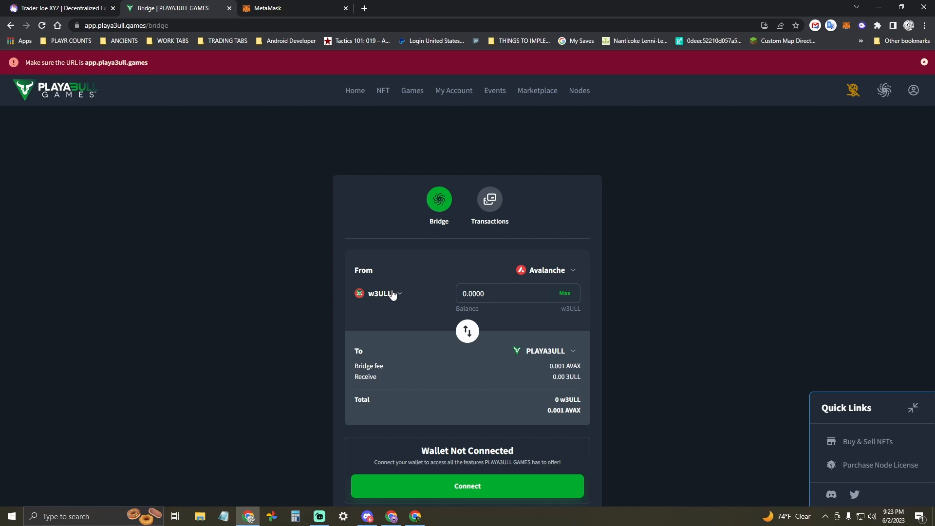
# Step: Enter 1000 w3ULL as the bridge amount and start a wallet connection
pyautogui.click(547, 270)
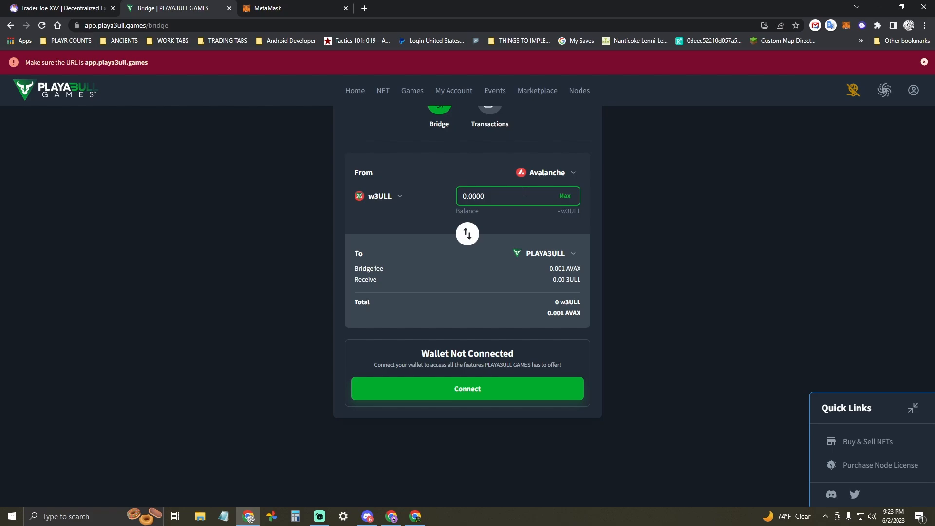
pyautogui.write('1000')
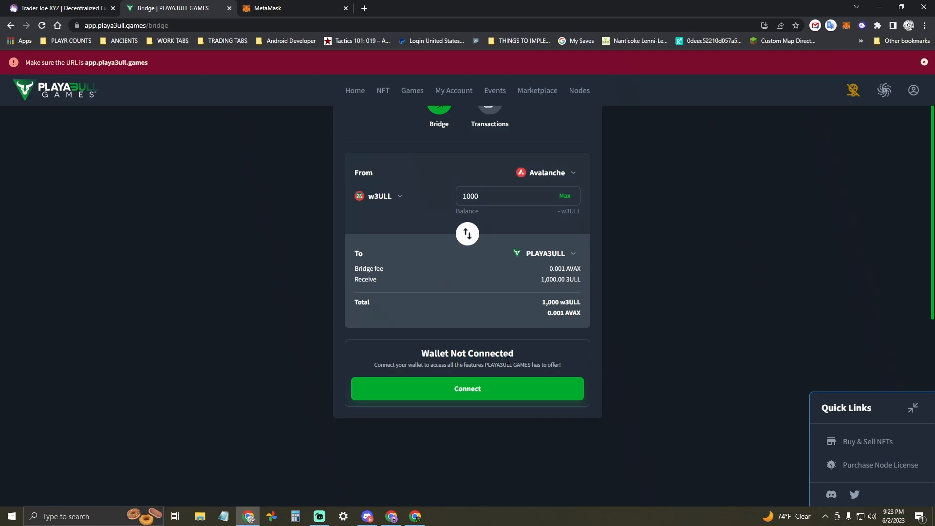
pyautogui.click(467, 389)
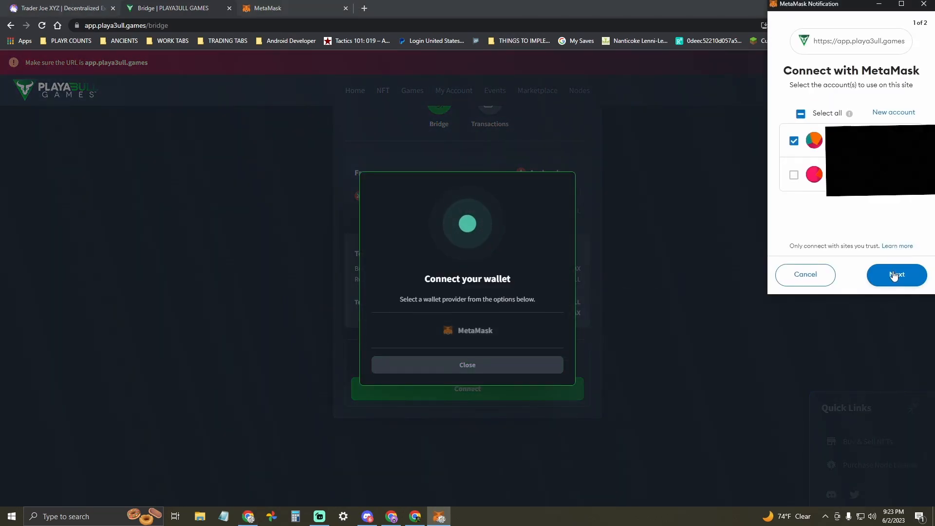
# Step: Proceed in MetaMask with the first account checked to connect it
pyautogui.click(897, 275)
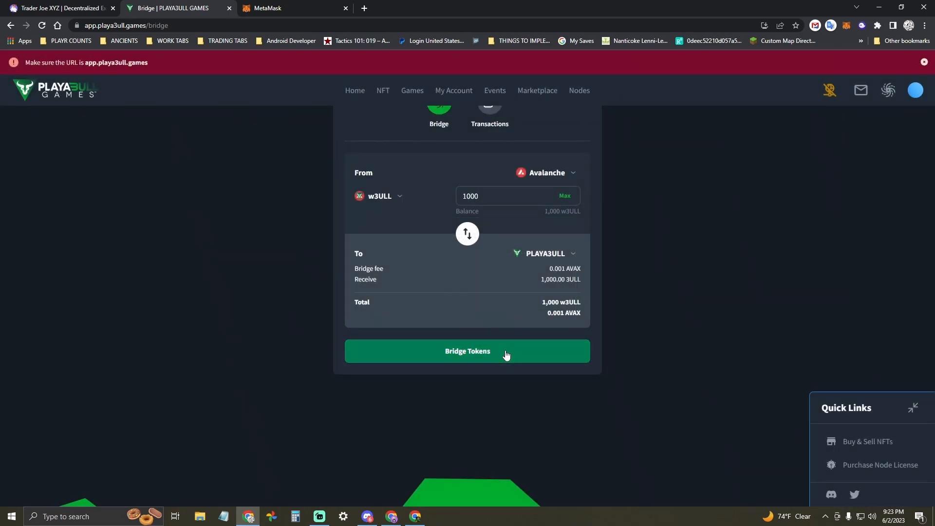
# Step: Bridge the 1,000 w3ULL and confirm the token approval in MetaMask
pyautogui.click(468, 351)
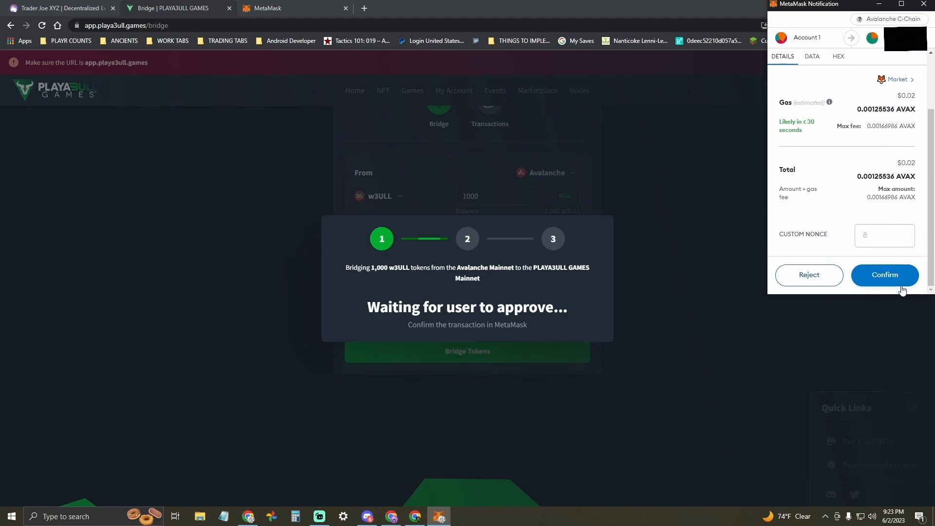
pyautogui.click(885, 275)
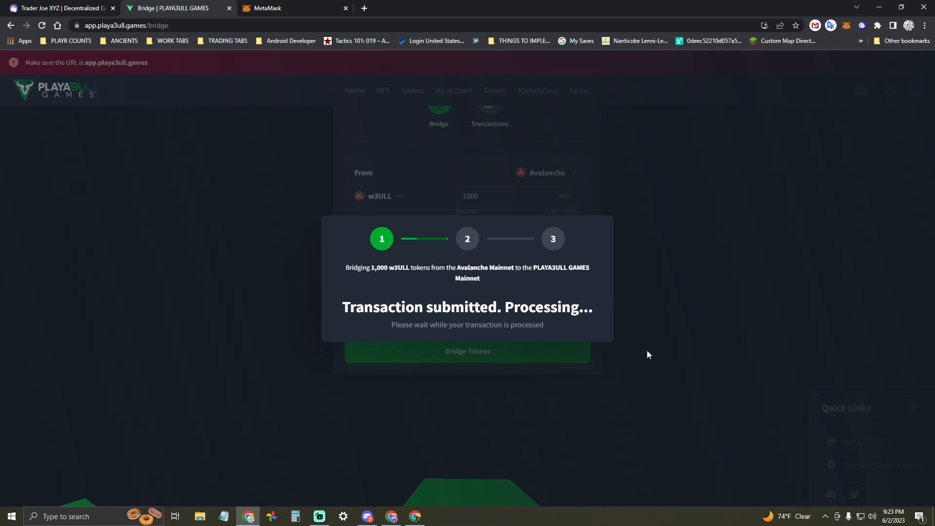
pyautogui.moveTo(633, 376)
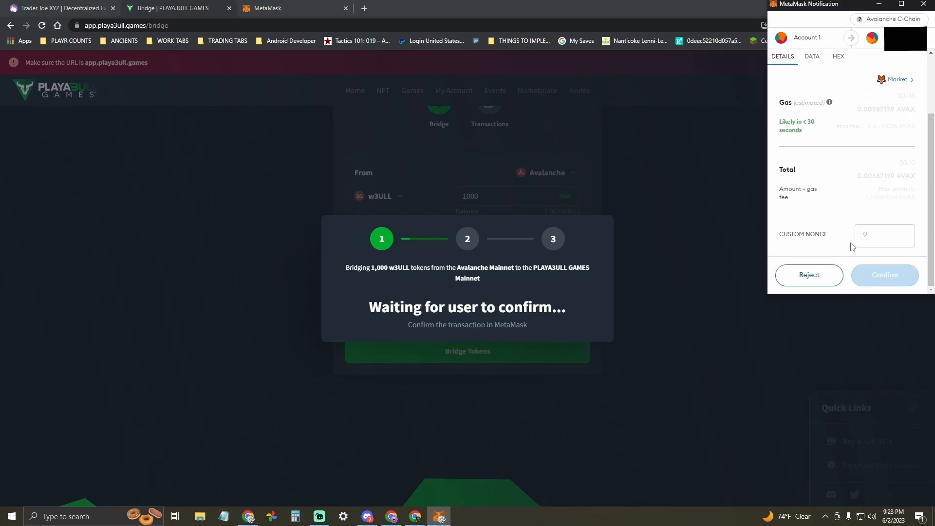
pyautogui.moveTo(885, 275)
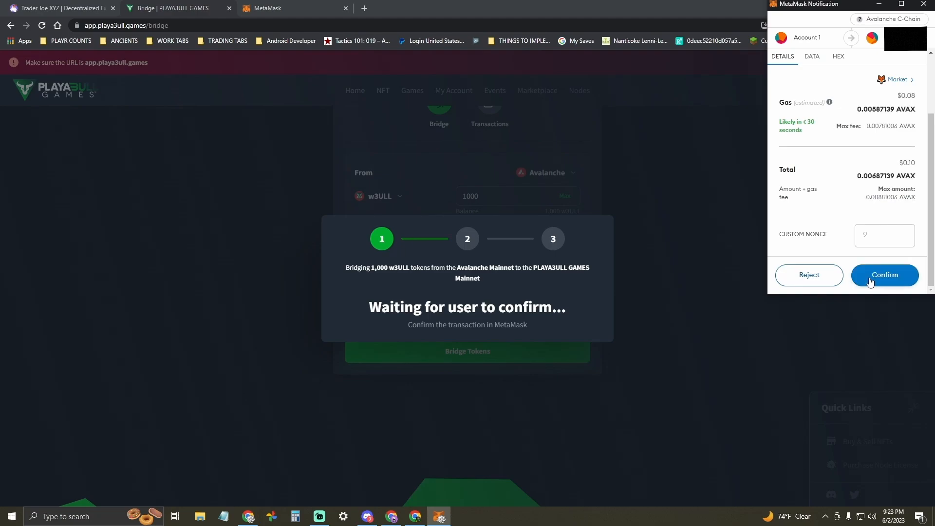
# Step: Confirm the second MetaMask transaction so the 1,000 w3ULL start bridging
pyautogui.click(885, 275)
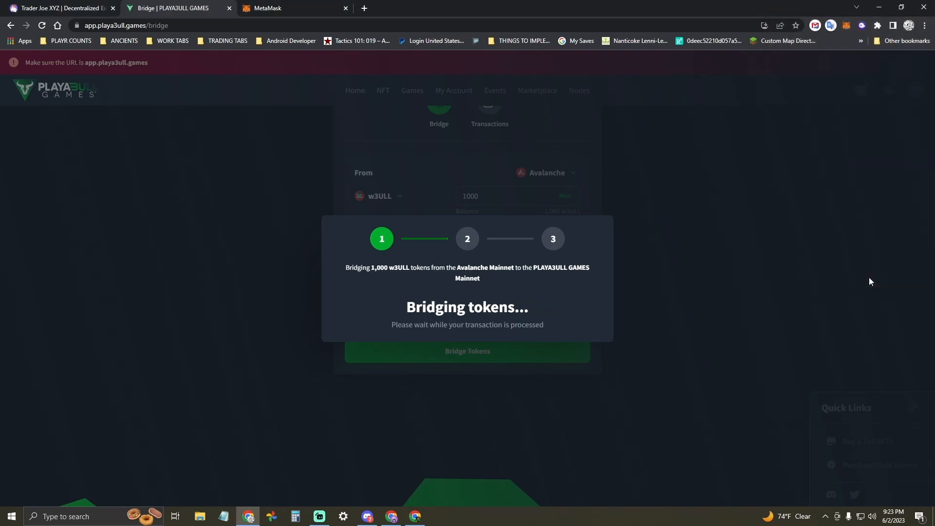